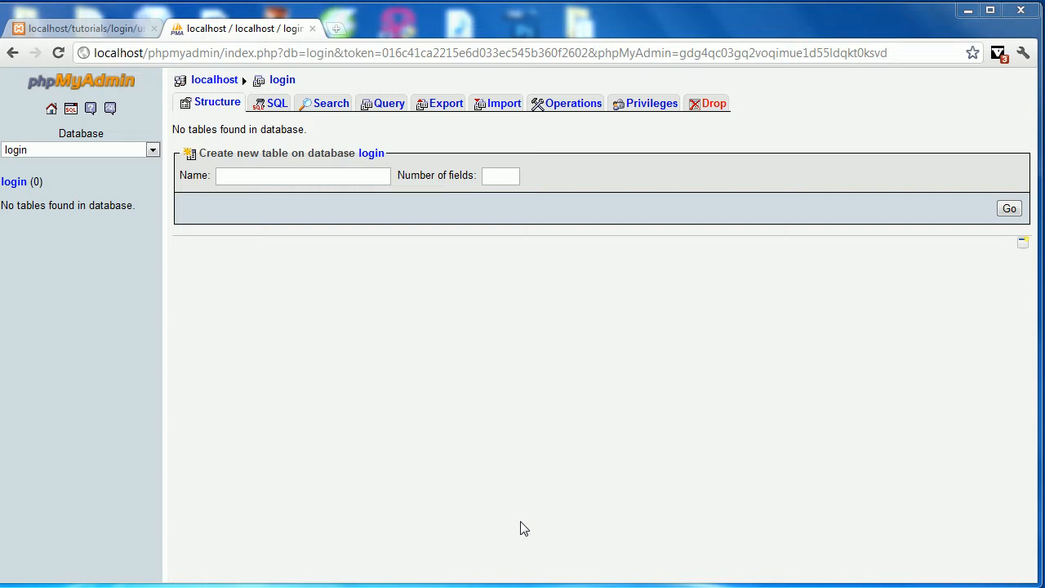
pyautogui.moveTo(25, 194)
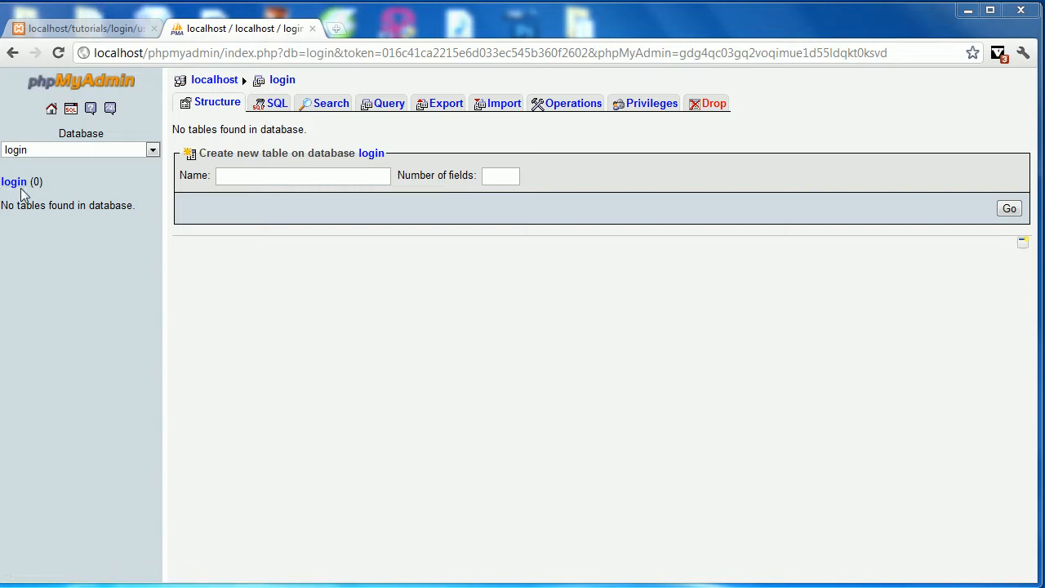
pyautogui.moveTo(163, 354)
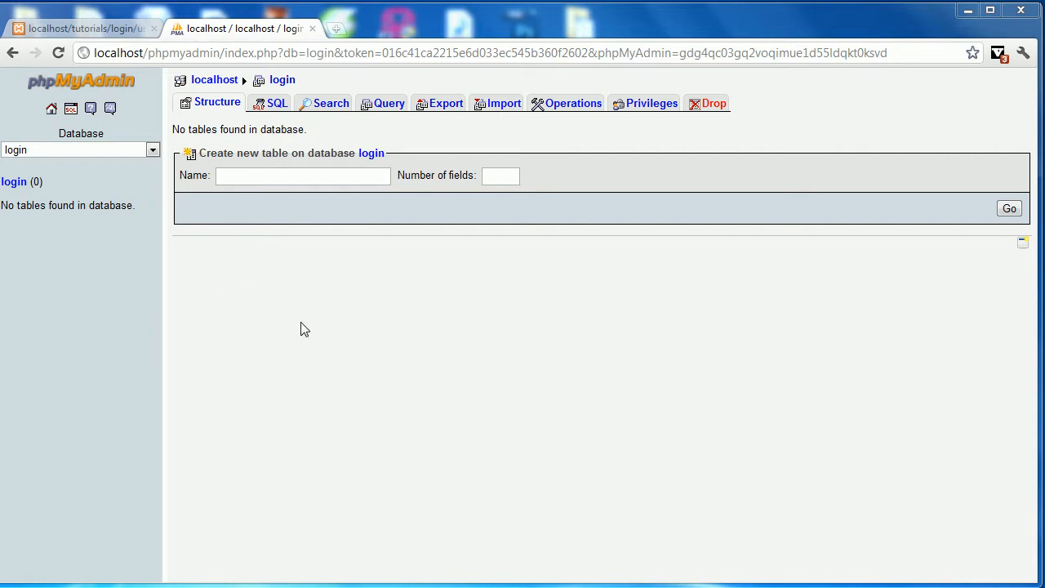
# Submit a new table named 'users' with 3 fields in the login database
pyautogui.click(304, 175)
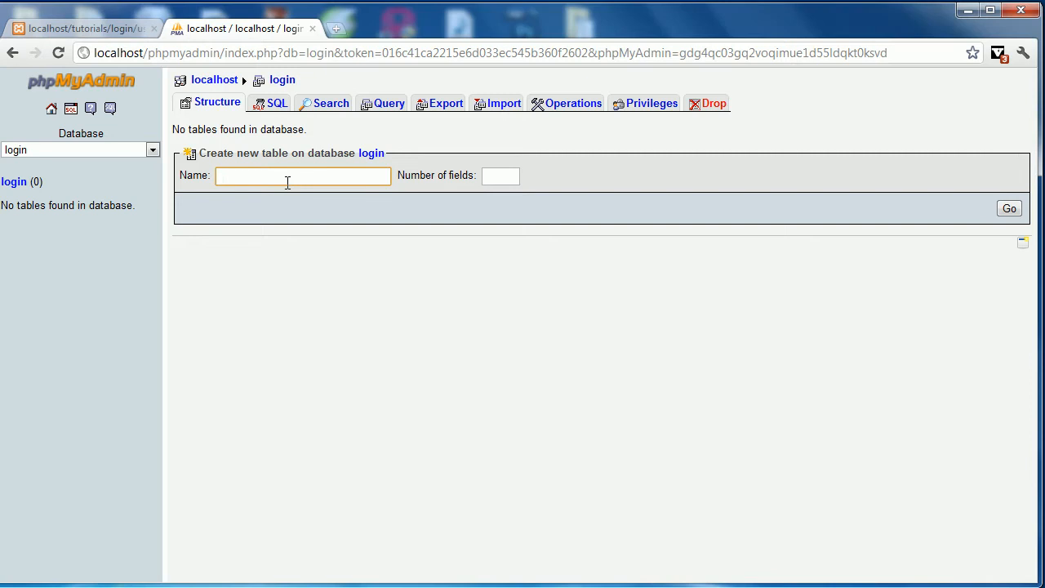
pyautogui.write('users')
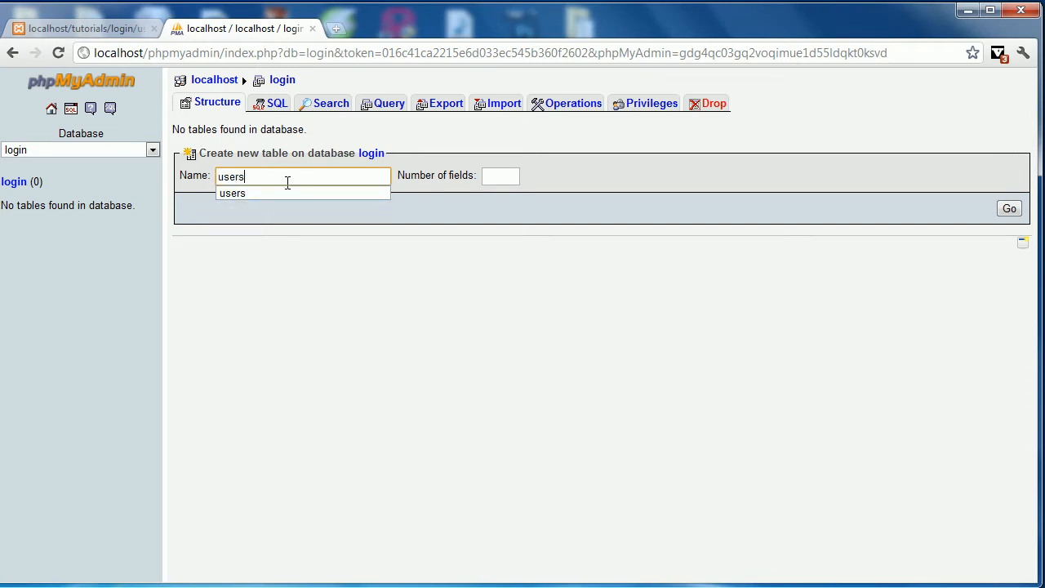
pyautogui.click(500, 176)
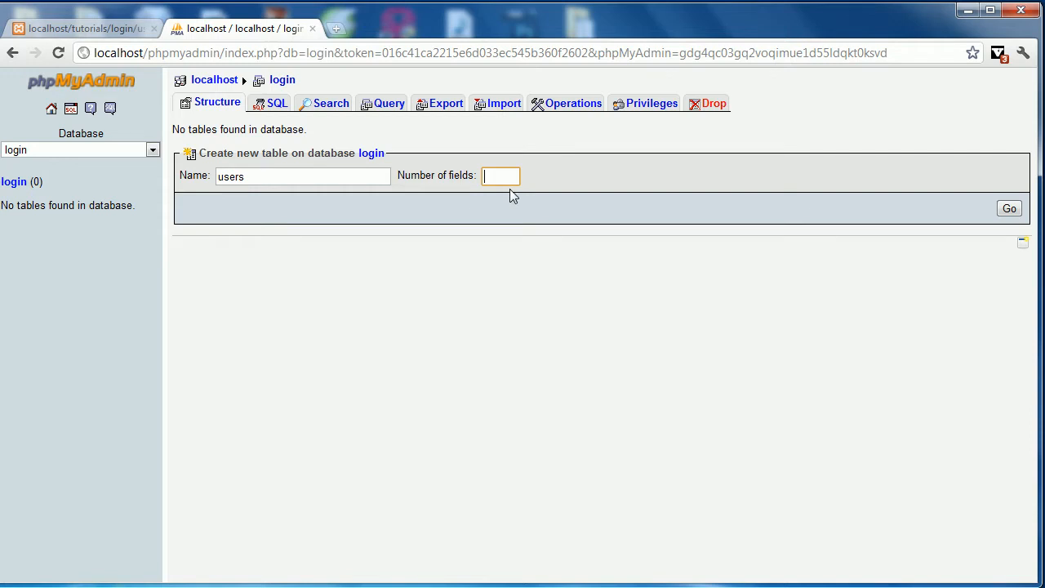
pyautogui.write('3')
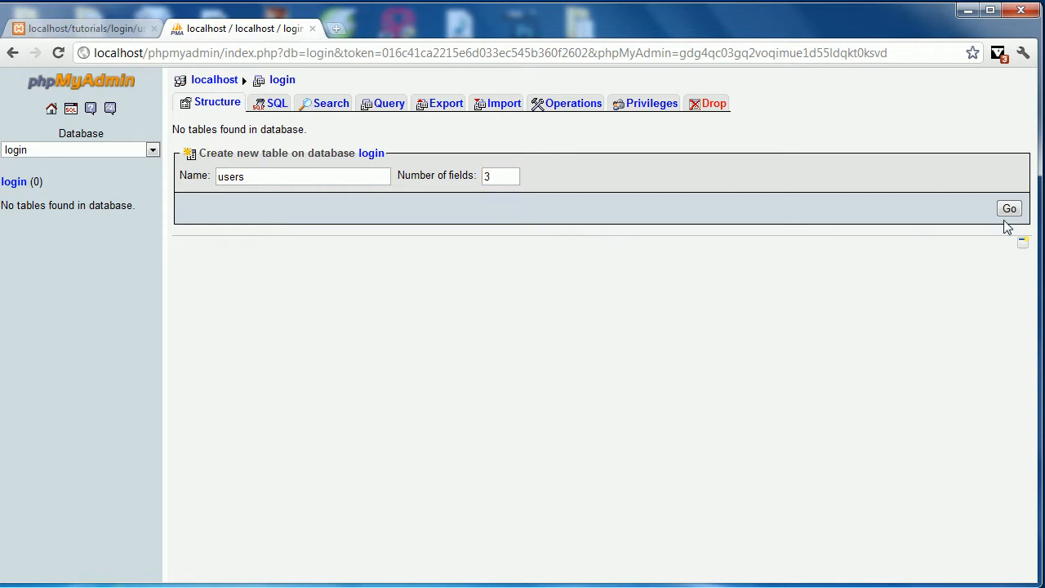
pyautogui.click(1009, 209)
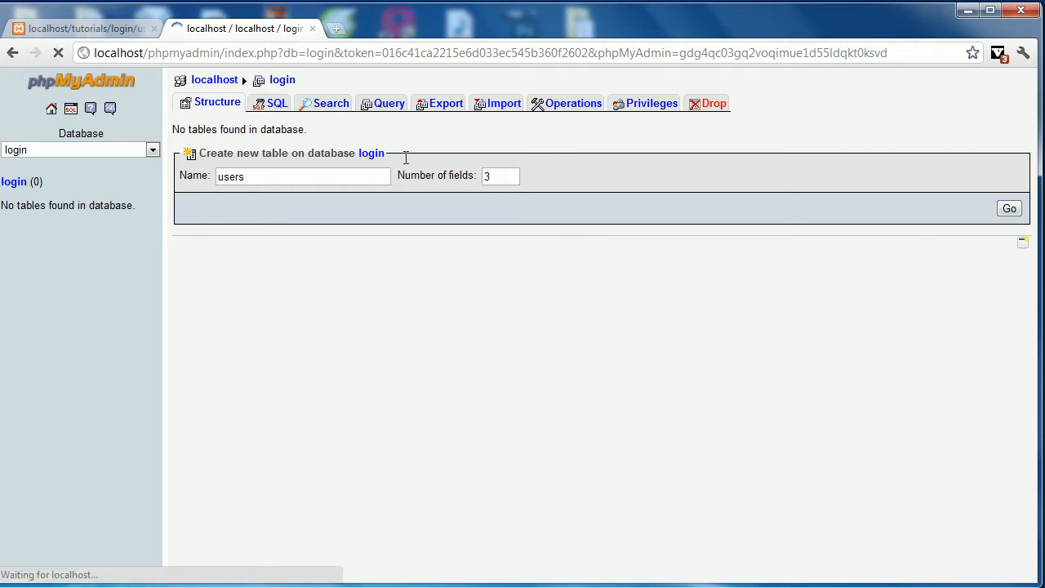
# Define field 1 as user_id, length 11, primary key with AUTO_INCREMENT ticked
pyautogui.click(1009, 209)
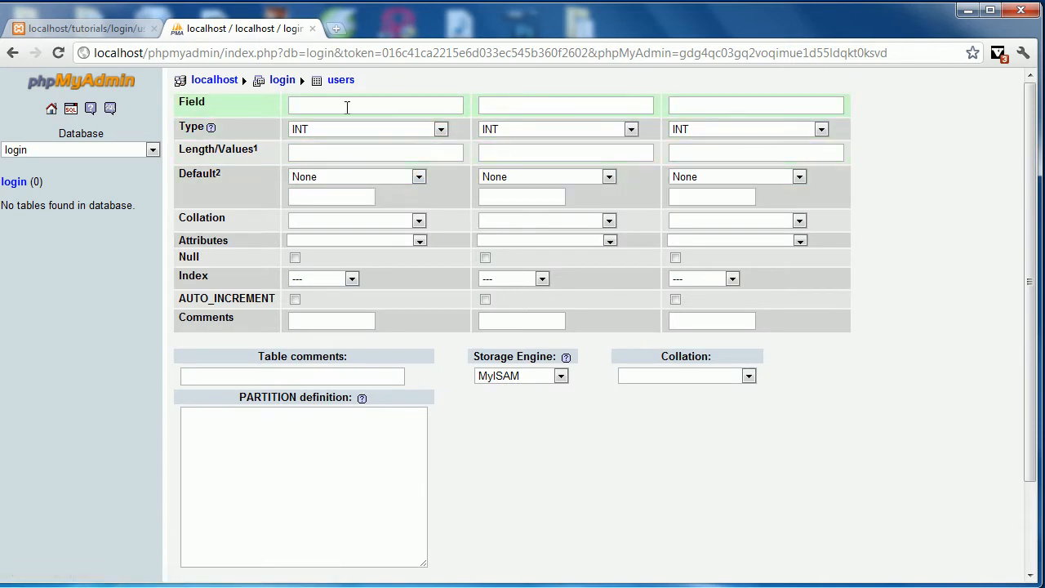
pyautogui.click(376, 105)
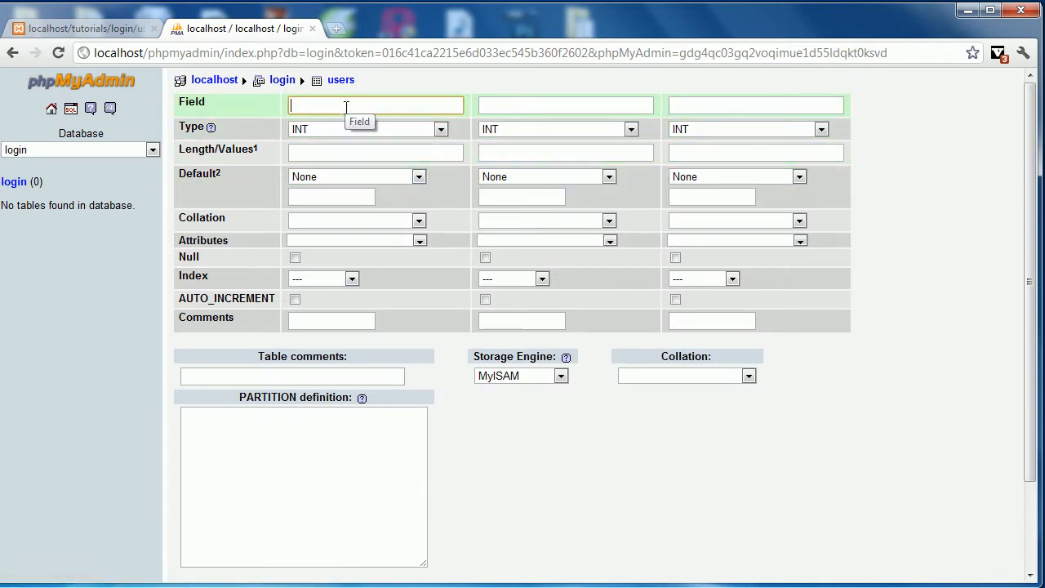
pyautogui.write('user_id')
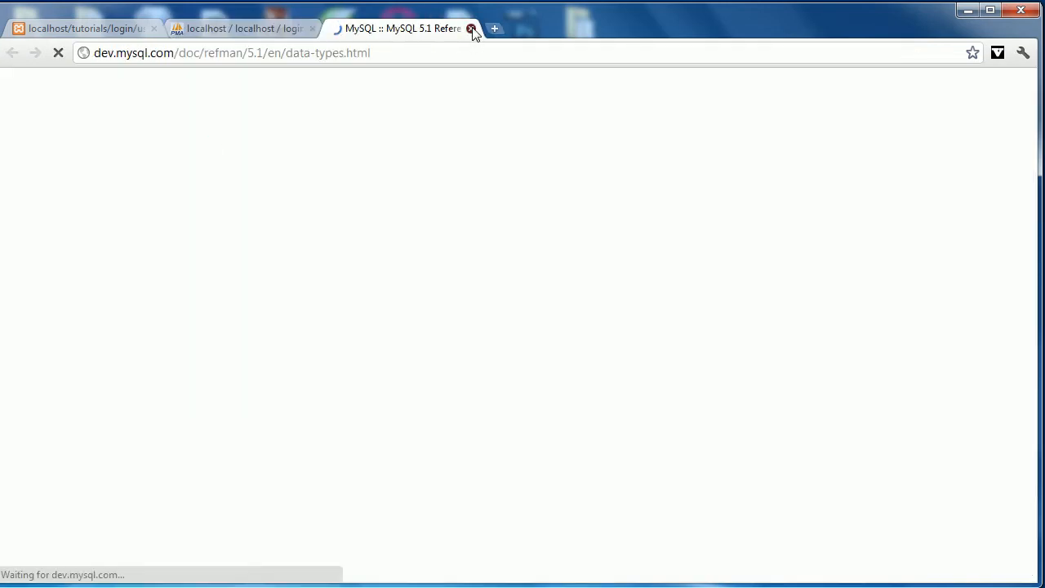
pyautogui.click(242, 29)
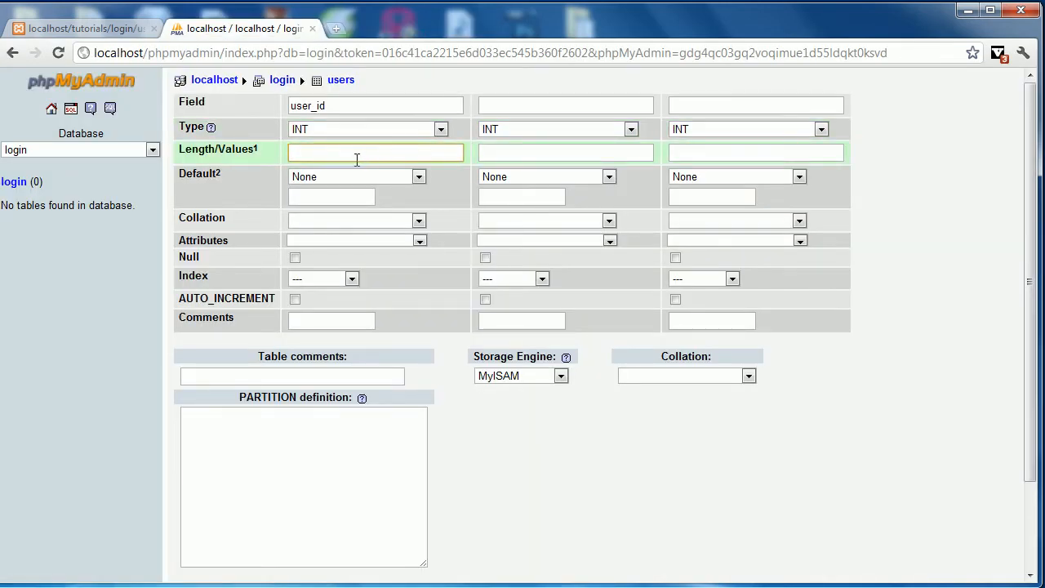
pyautogui.write('11')
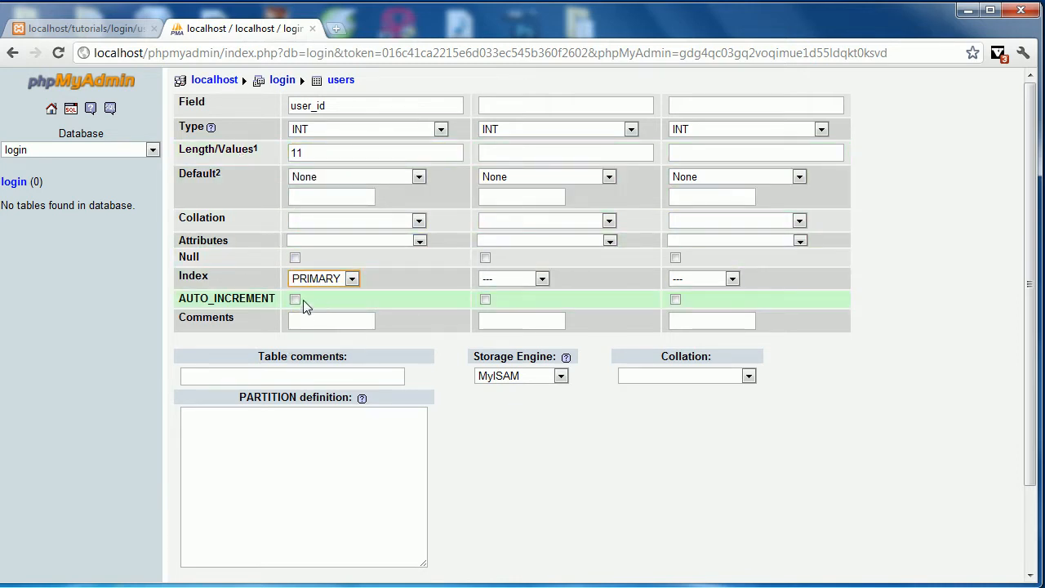
pyautogui.click(294, 299)
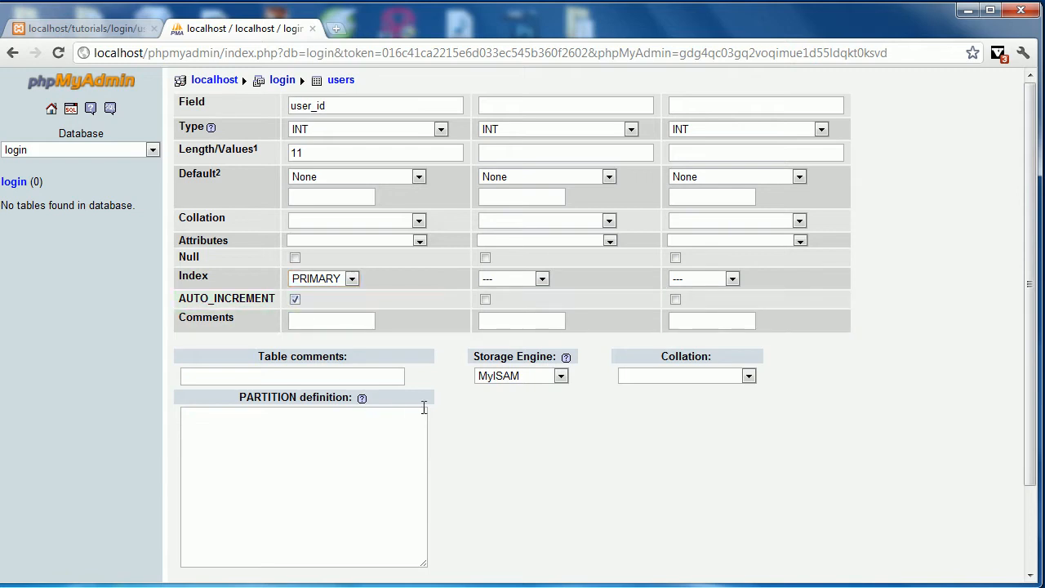
pyautogui.moveTo(294, 62)
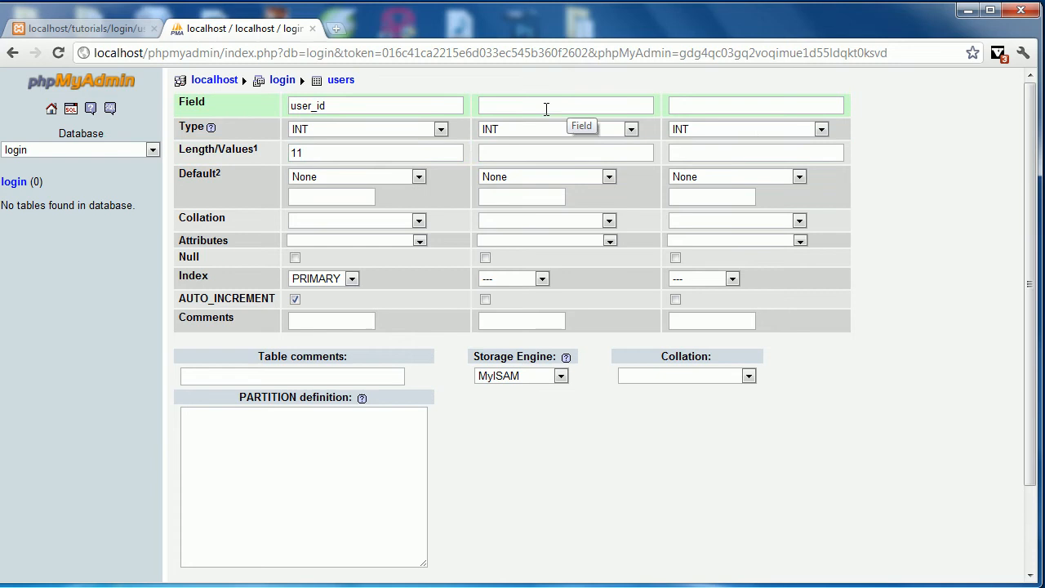
# Define field 2 as username, VARCHAR length 20, with a UNIQUE index
pyautogui.click(565, 104)
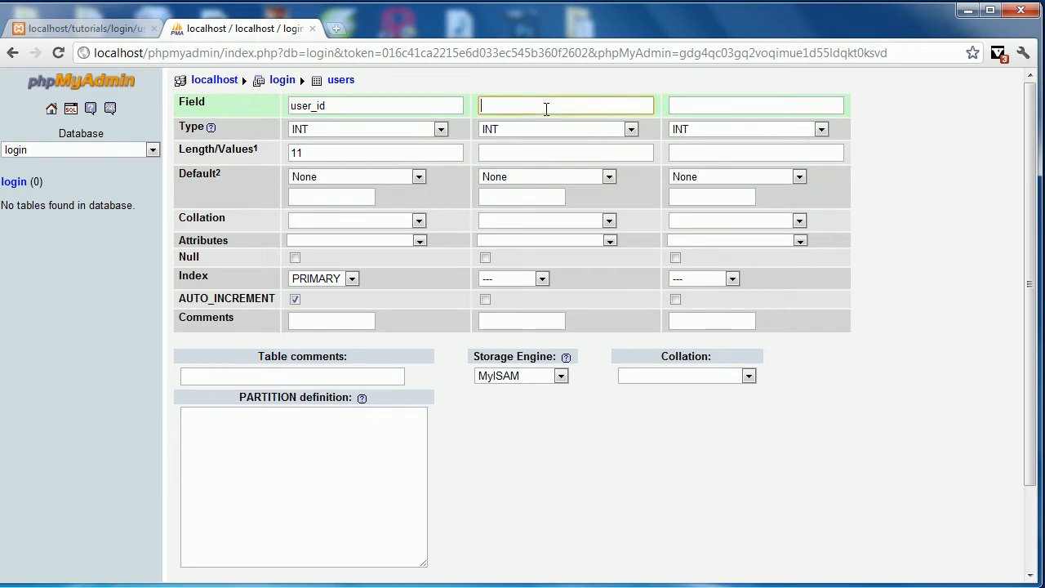
pyautogui.write('username')
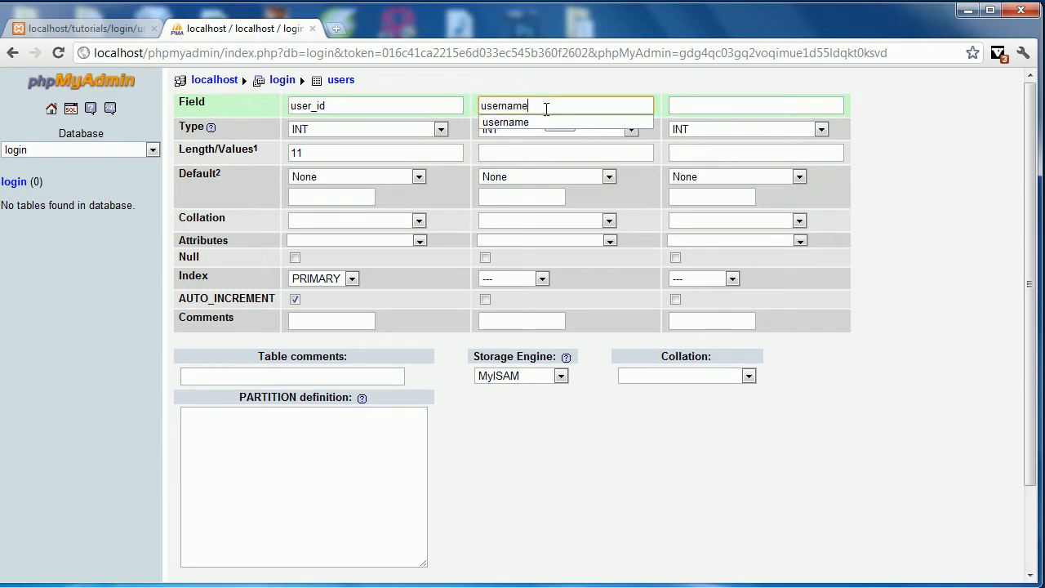
pyautogui.click(630, 129)
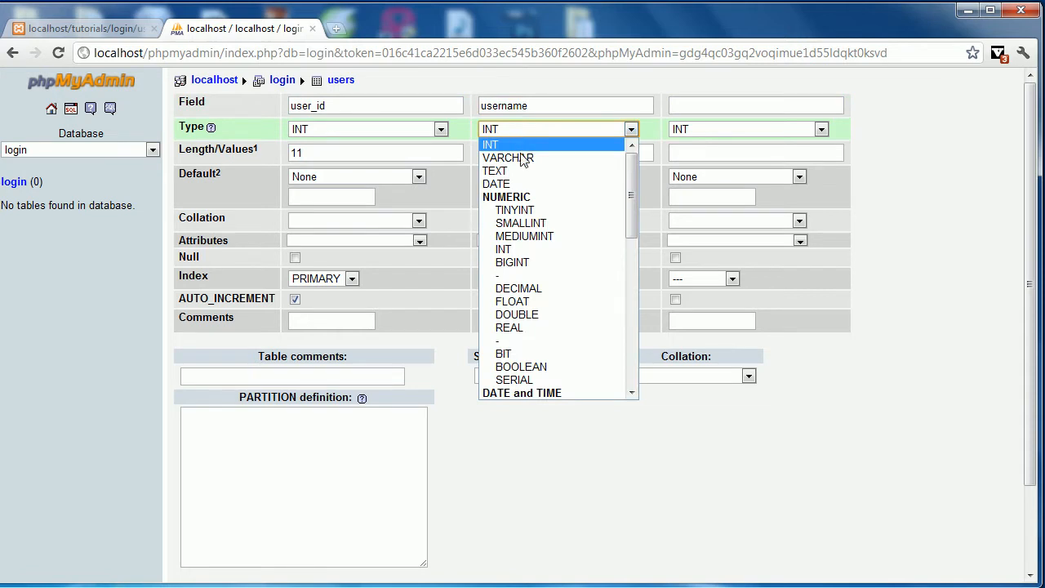
pyautogui.click(507, 157)
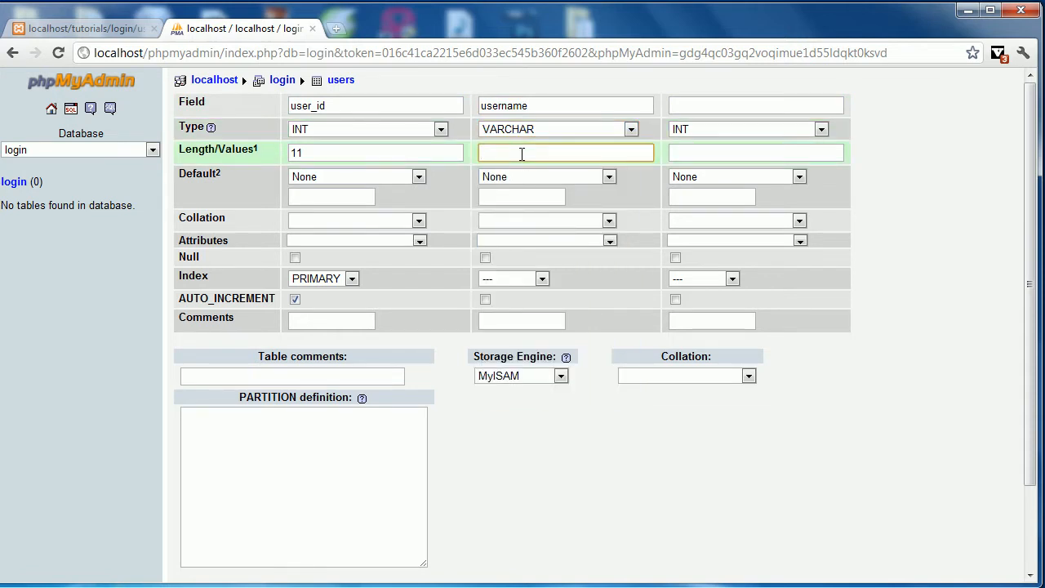
pyautogui.write('20')
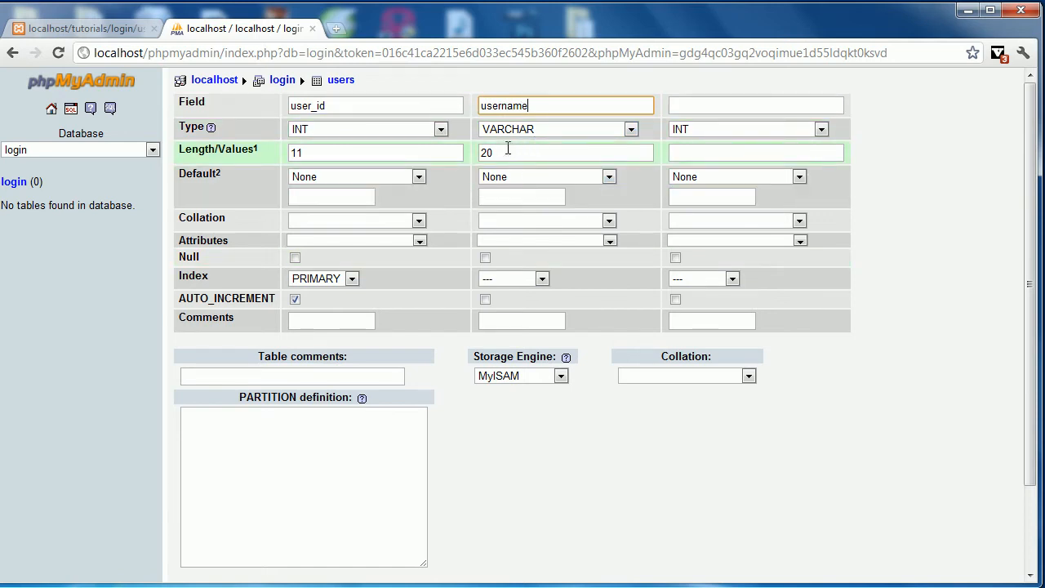
pyautogui.moveTo(619, 294)
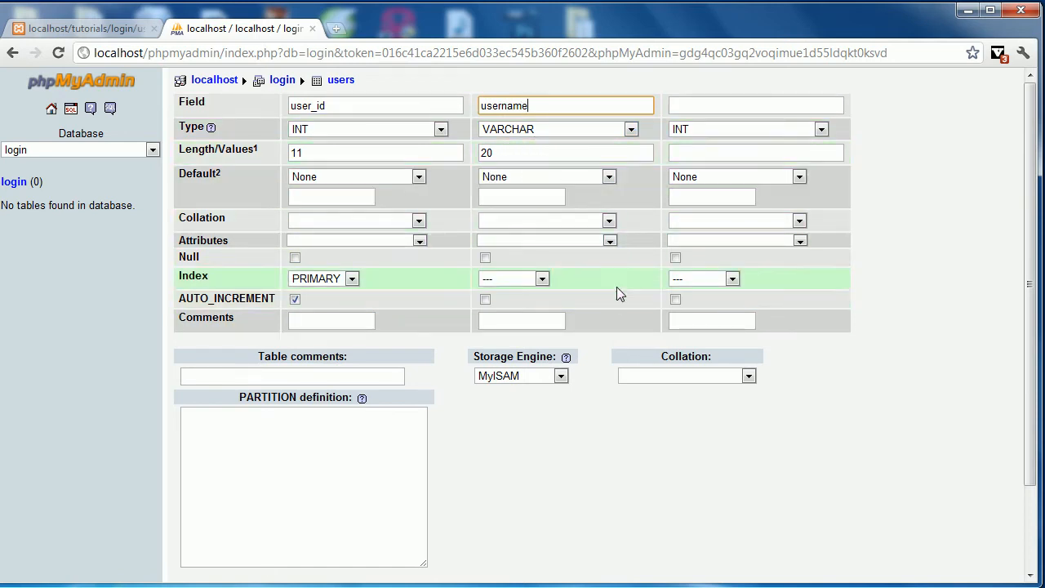
pyautogui.click(513, 278)
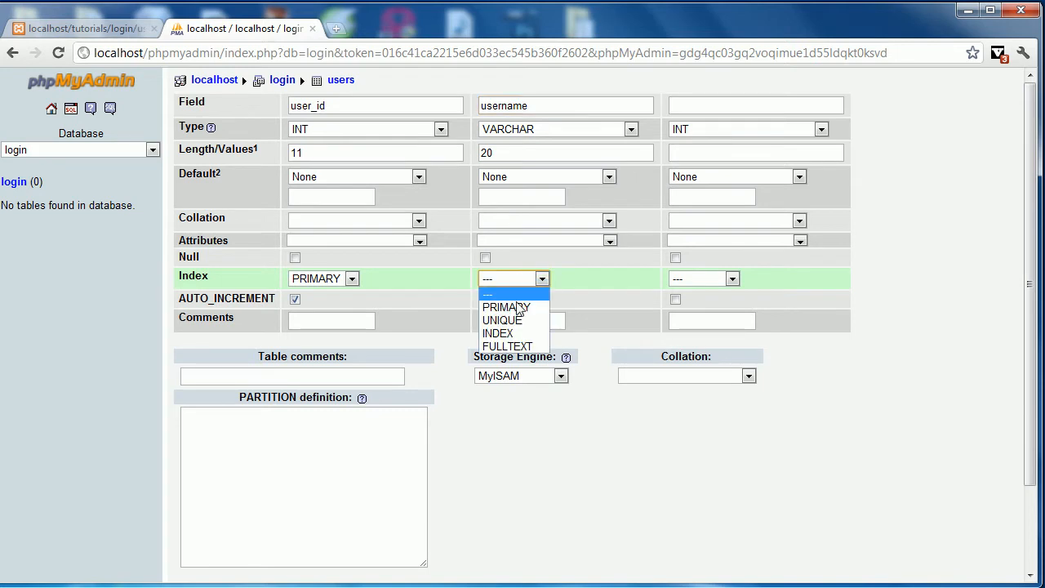
pyautogui.click(503, 319)
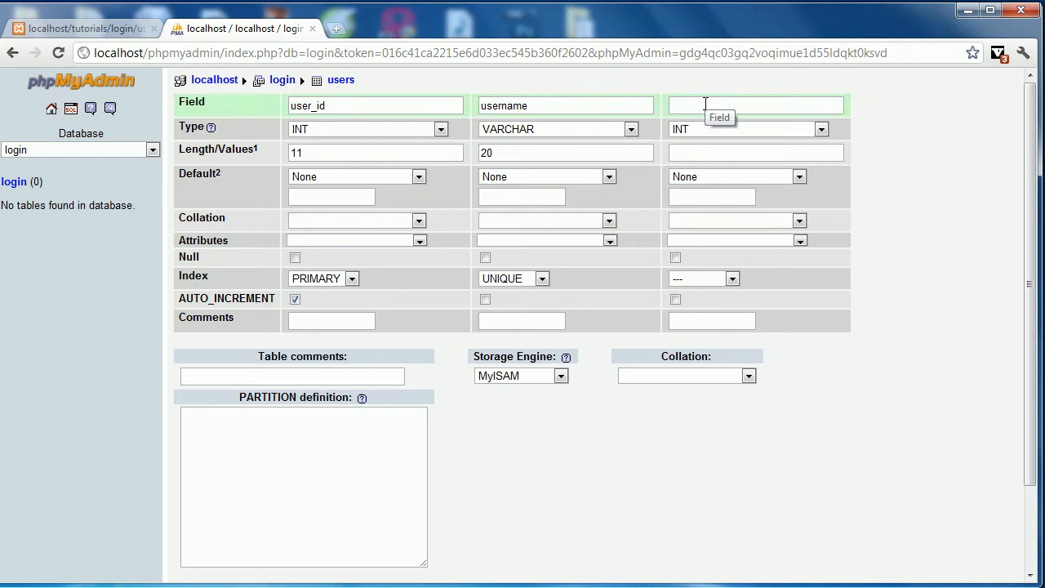
# Define field 3 as password, VARCHAR length 40, and save to create the users table
pyautogui.click(754, 105)
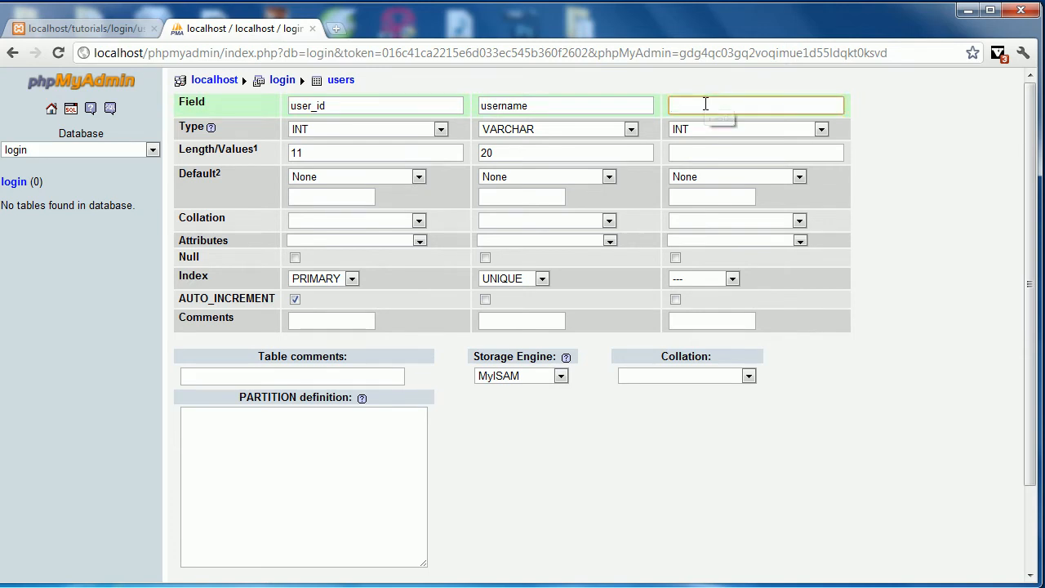
pyautogui.write('p')
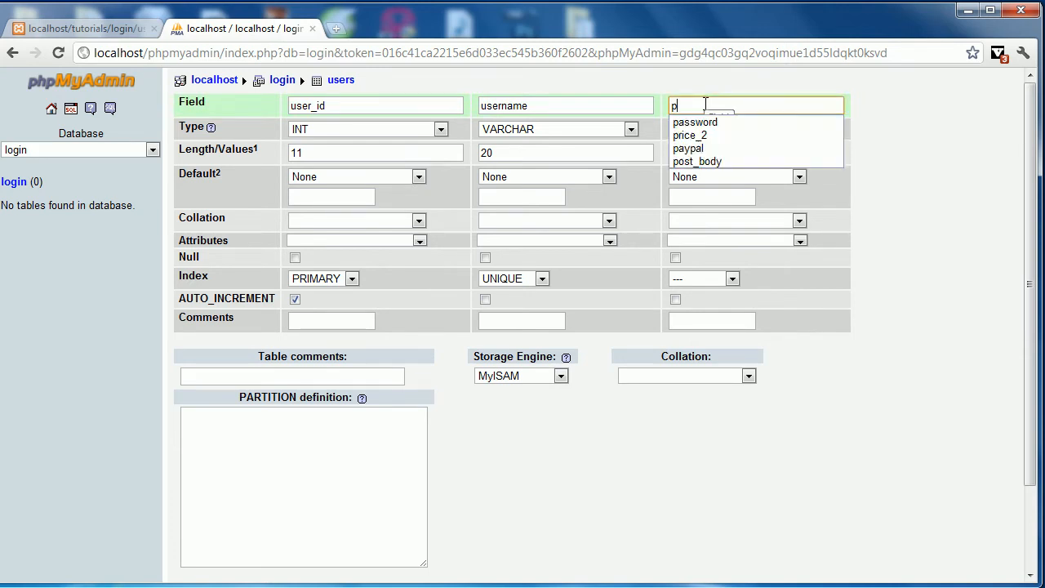
pyautogui.click(696, 121)
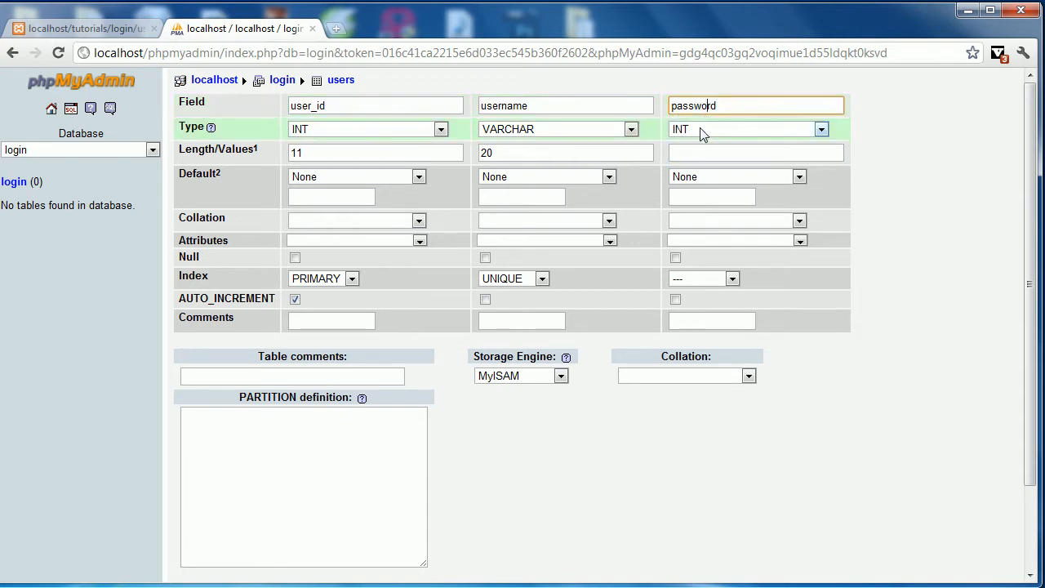
pyautogui.click(820, 129)
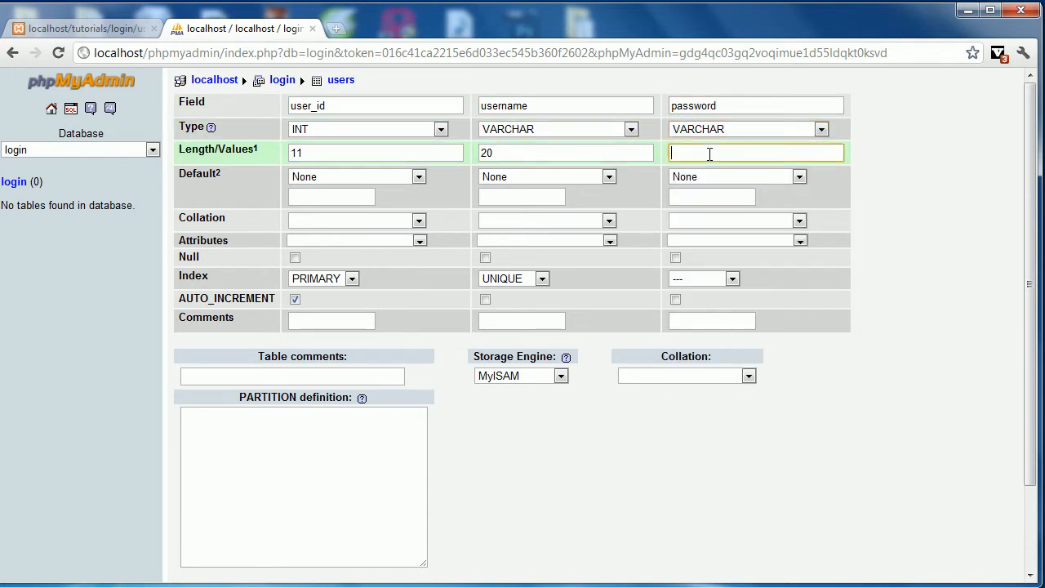
pyautogui.write('40')
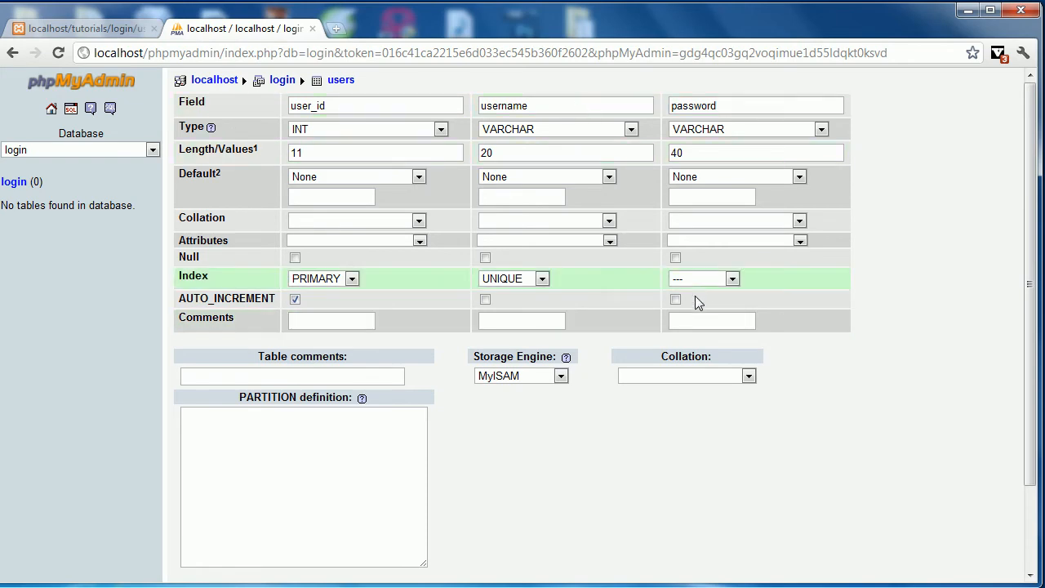
pyautogui.scroll(-3)
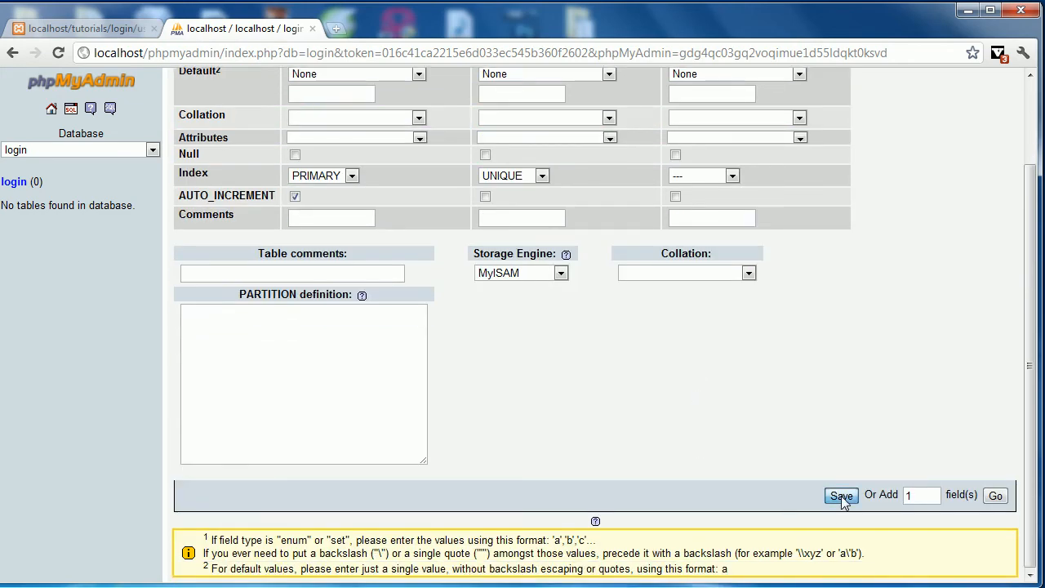
pyautogui.click(841, 497)
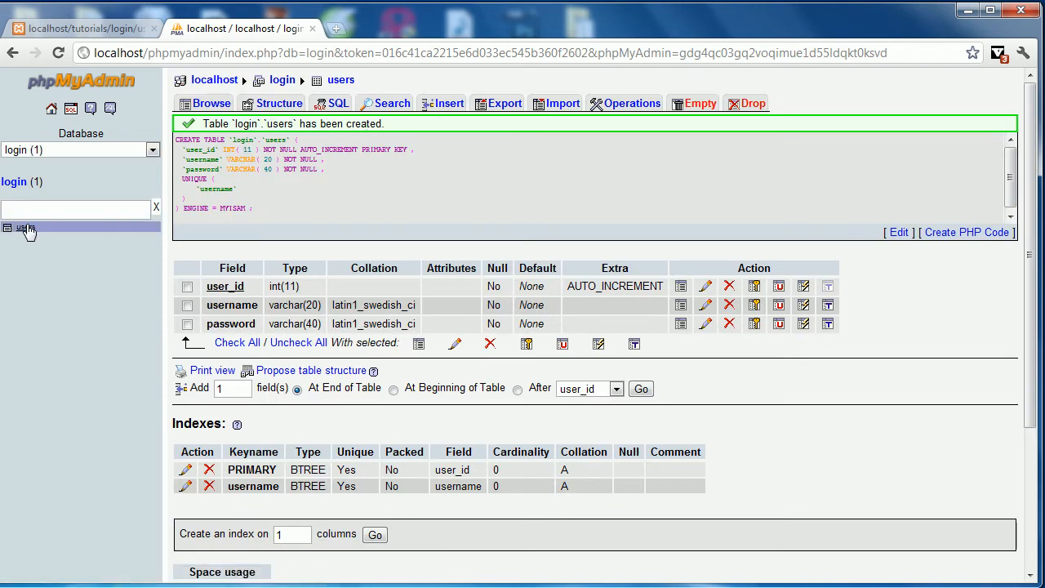
# Show the structure of the new users table from the left sidebar
pyautogui.click(26, 227)
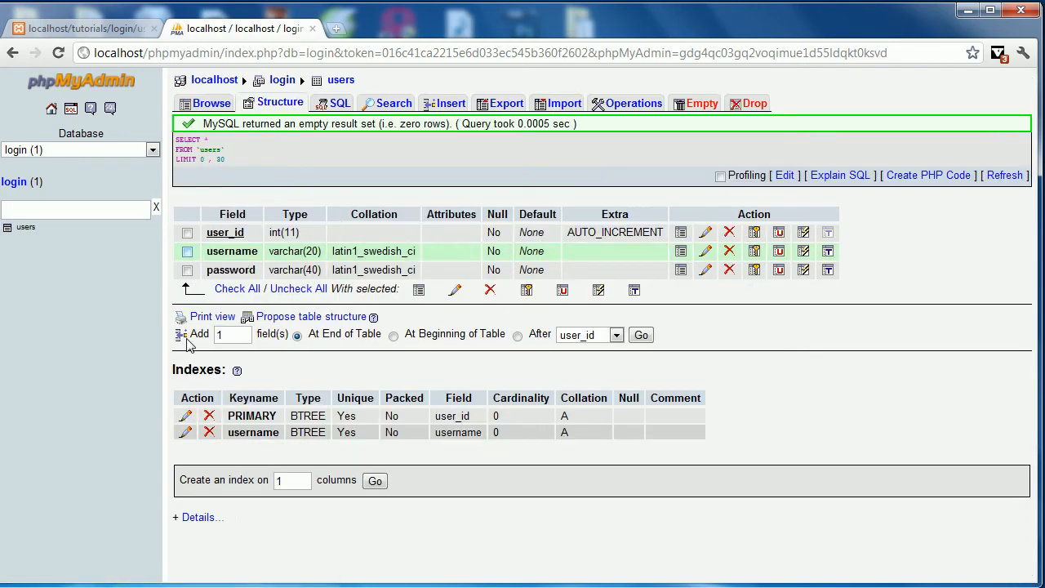
pyautogui.moveTo(562, 291)
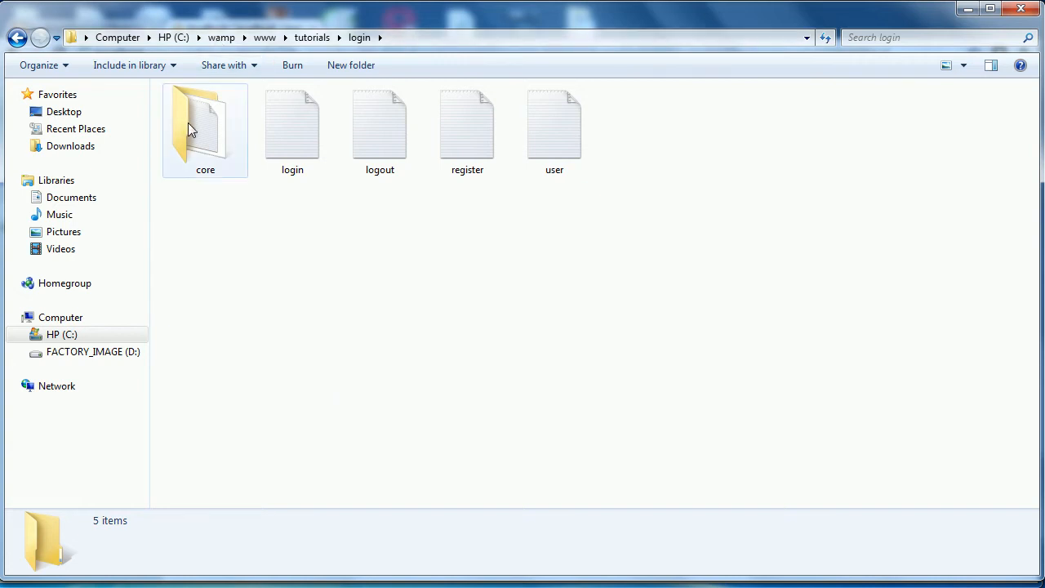
pyautogui.doubleClick(206, 122)
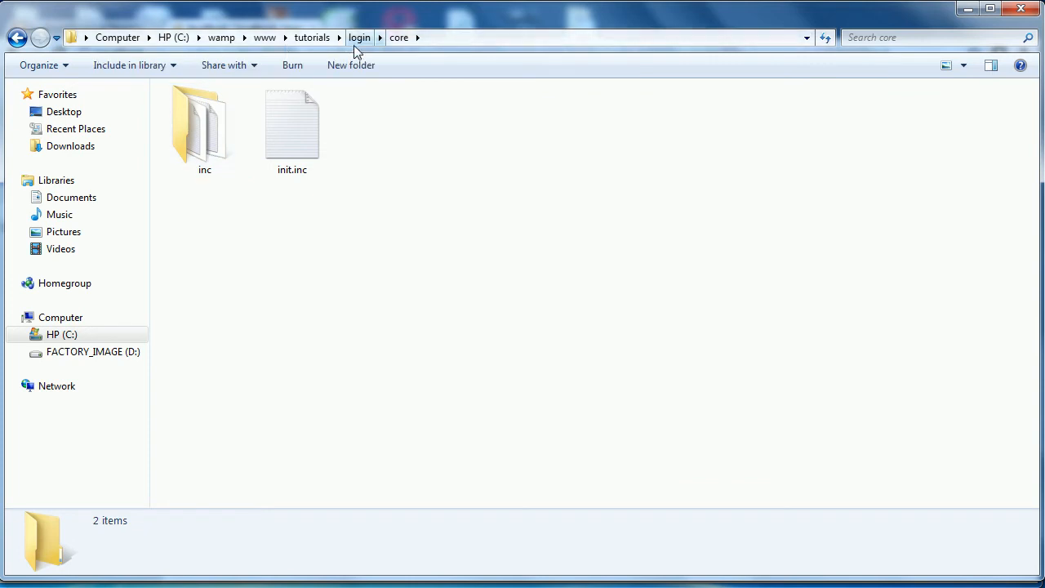
pyautogui.click(359, 38)
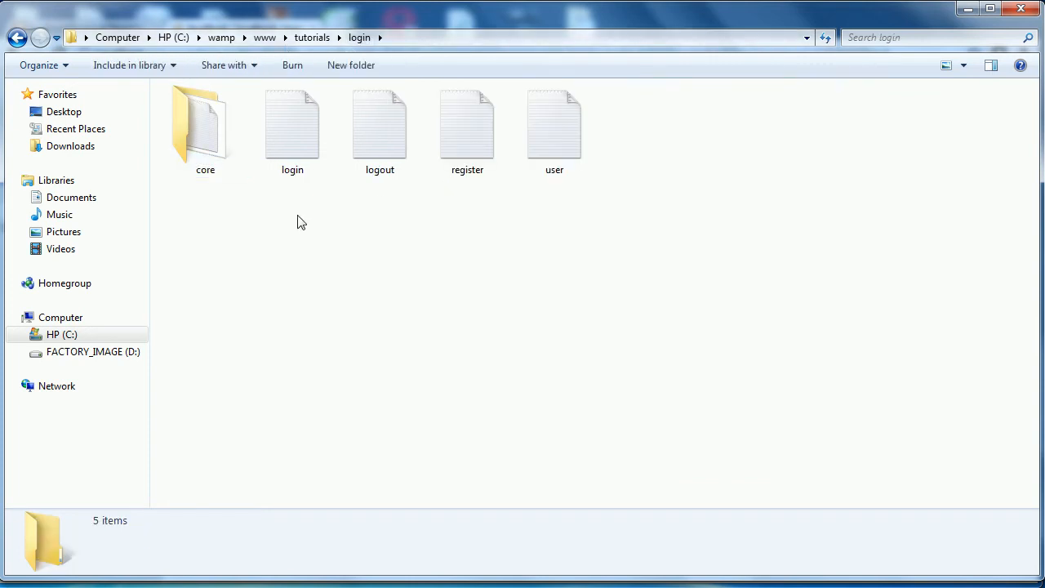
pyautogui.moveTo(242, 218)
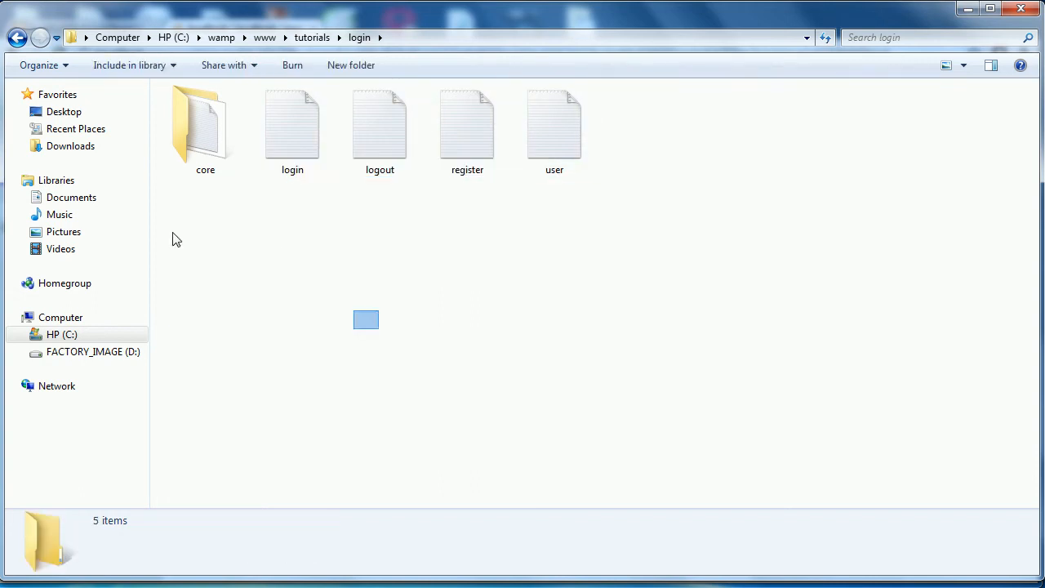
pyautogui.click(556, 130)
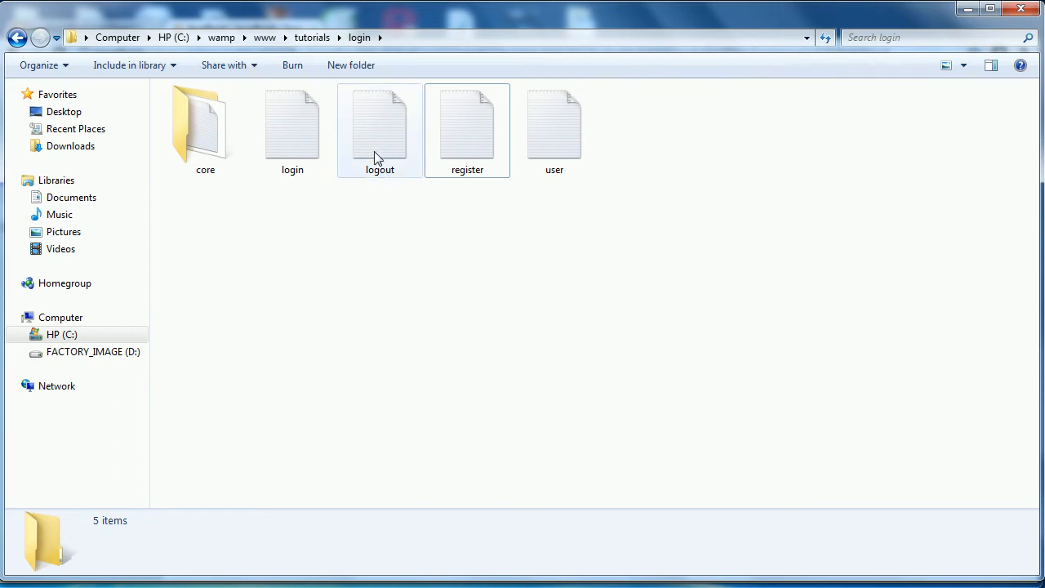
pyautogui.click(379, 127)
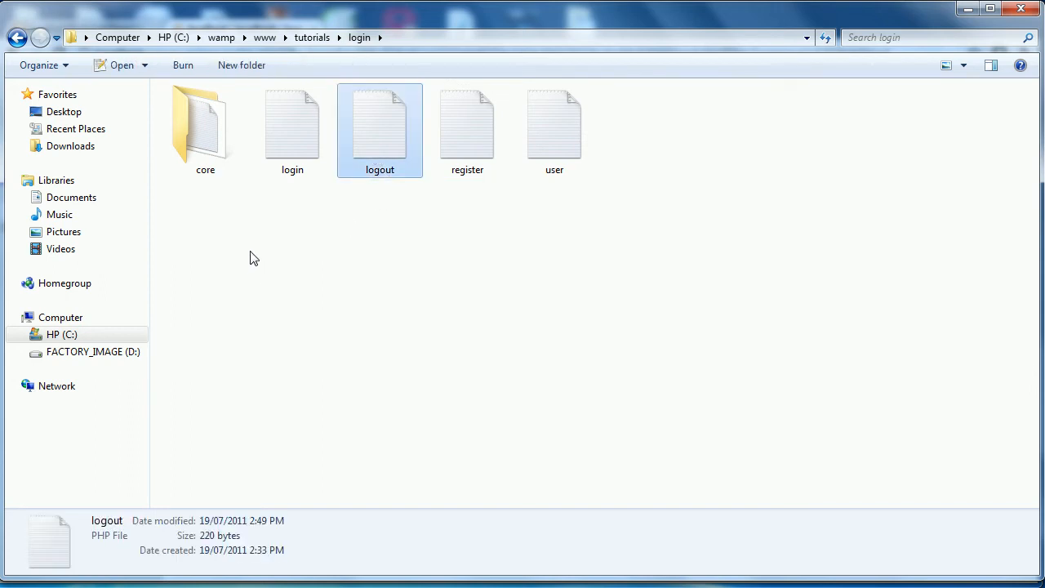
pyautogui.click(290, 128)
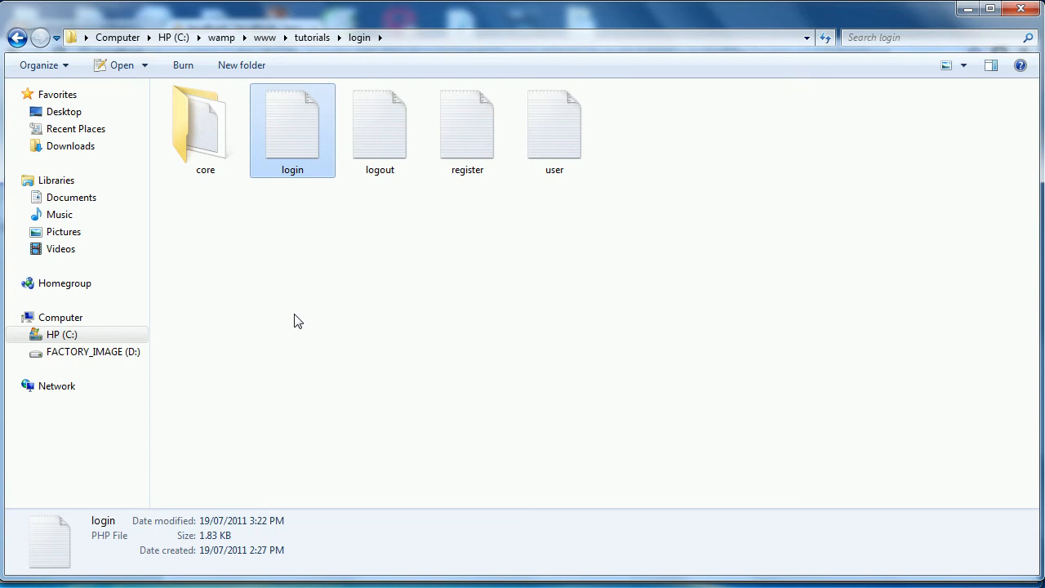
pyautogui.moveTo(265, 227)
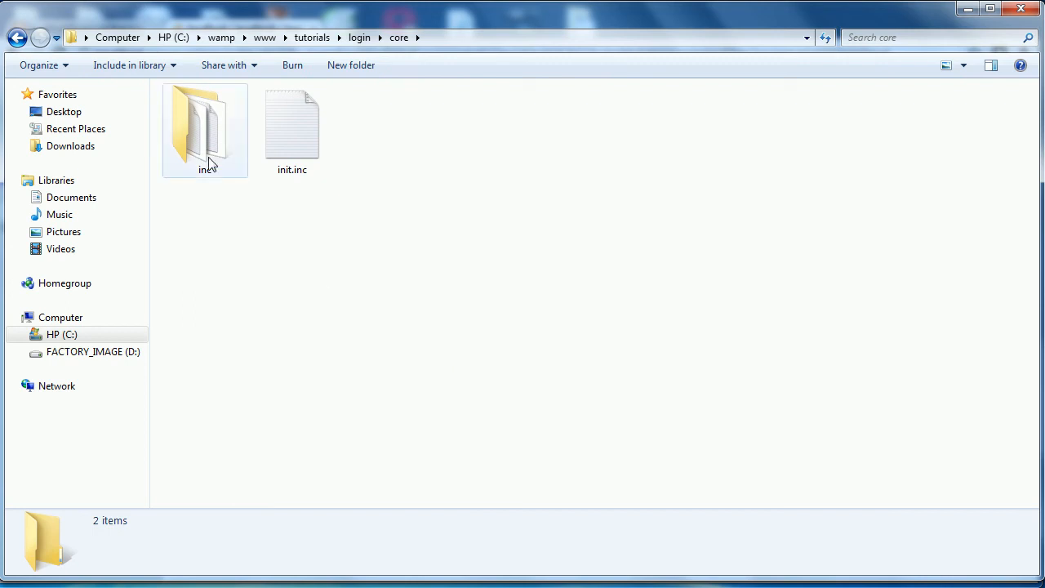
# Browse into the core folder, view init.inc, then enter its inc subfolder
pyautogui.click(204, 130)
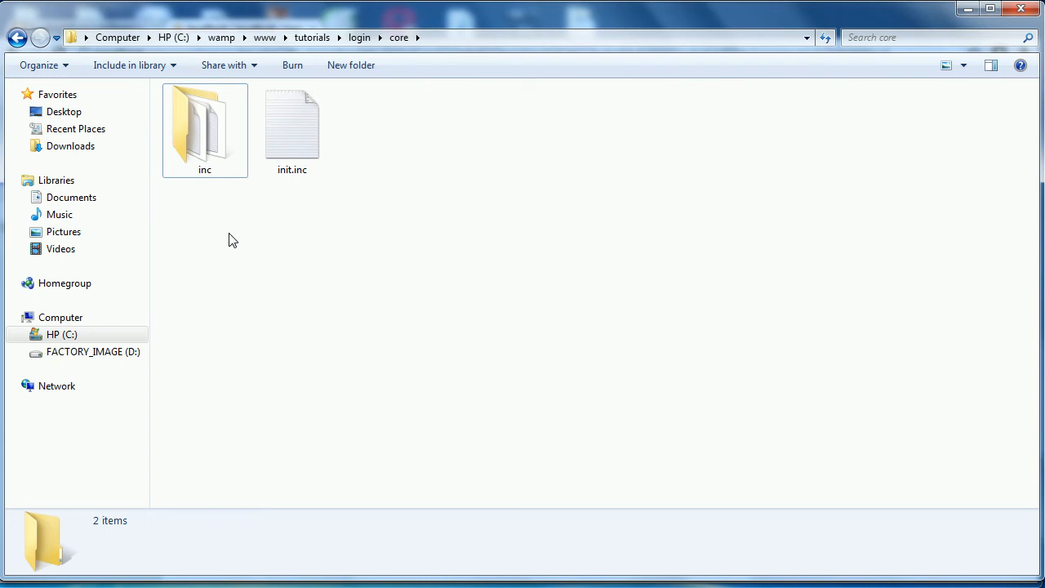
pyautogui.click(291, 128)
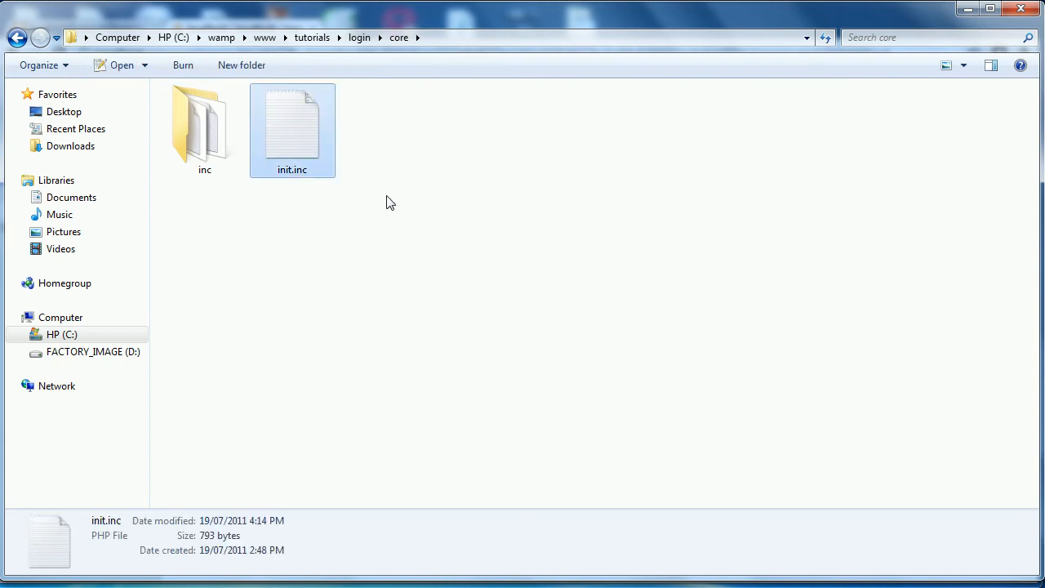
pyautogui.moveTo(284, 203)
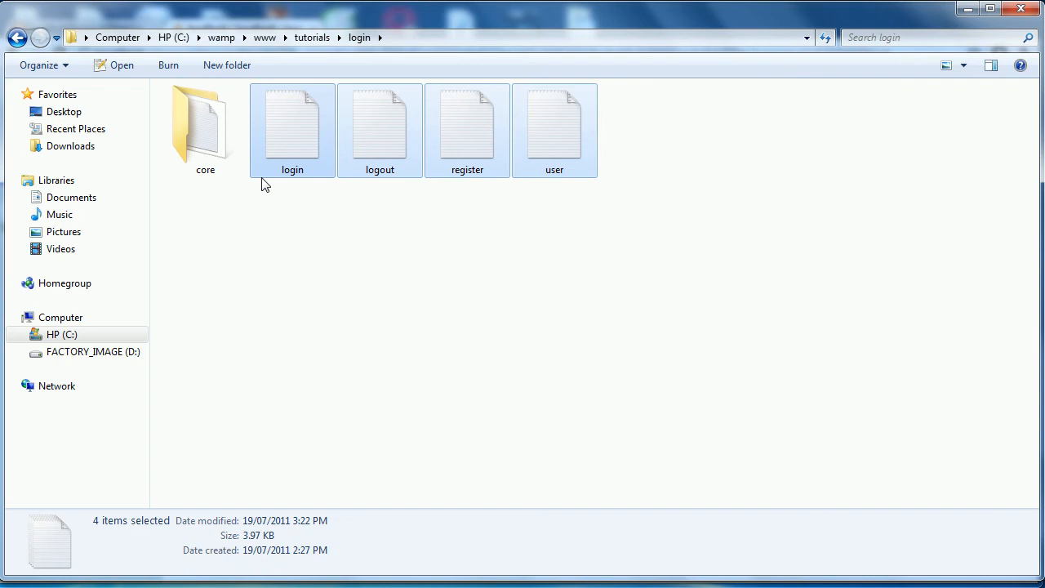
pyautogui.doubleClick(206, 128)
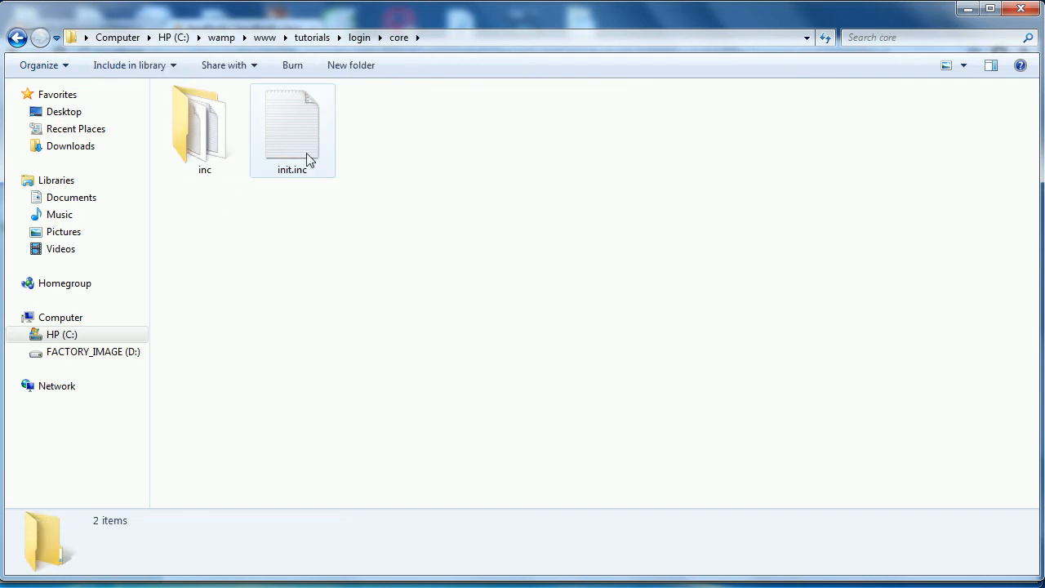
pyautogui.click(291, 127)
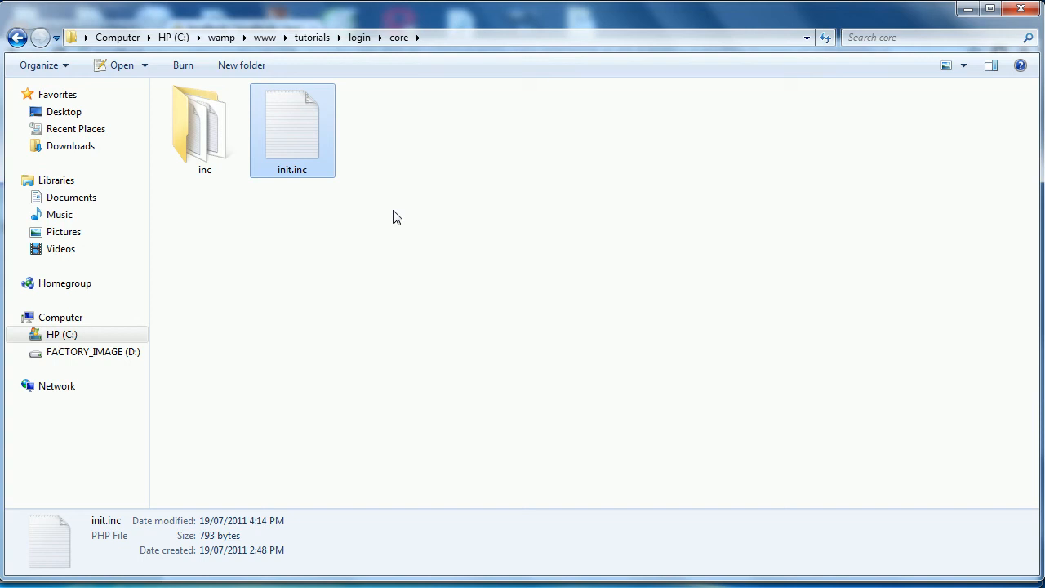
pyautogui.moveTo(383, 222)
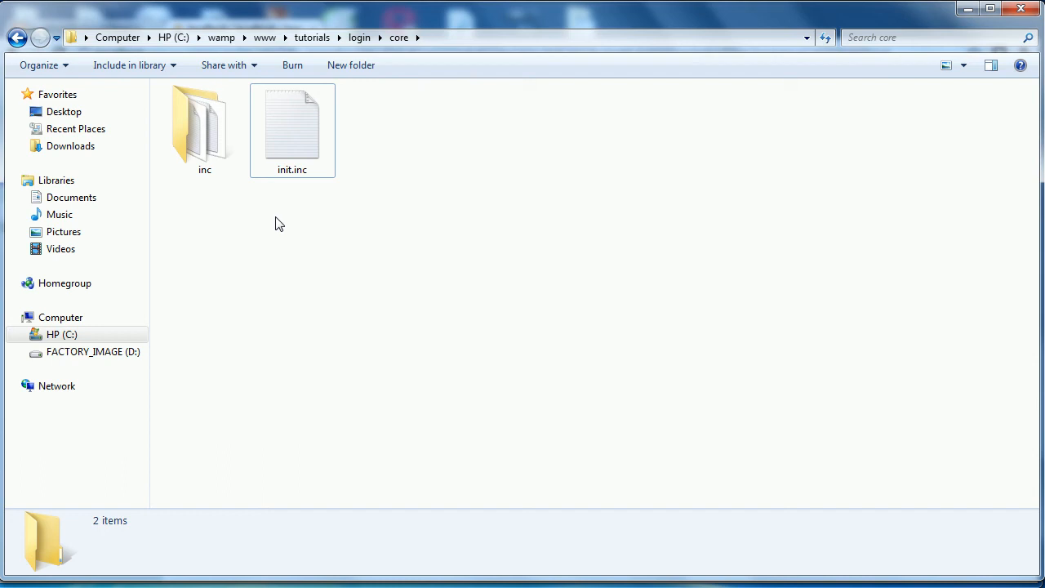
pyautogui.doubleClick(204, 123)
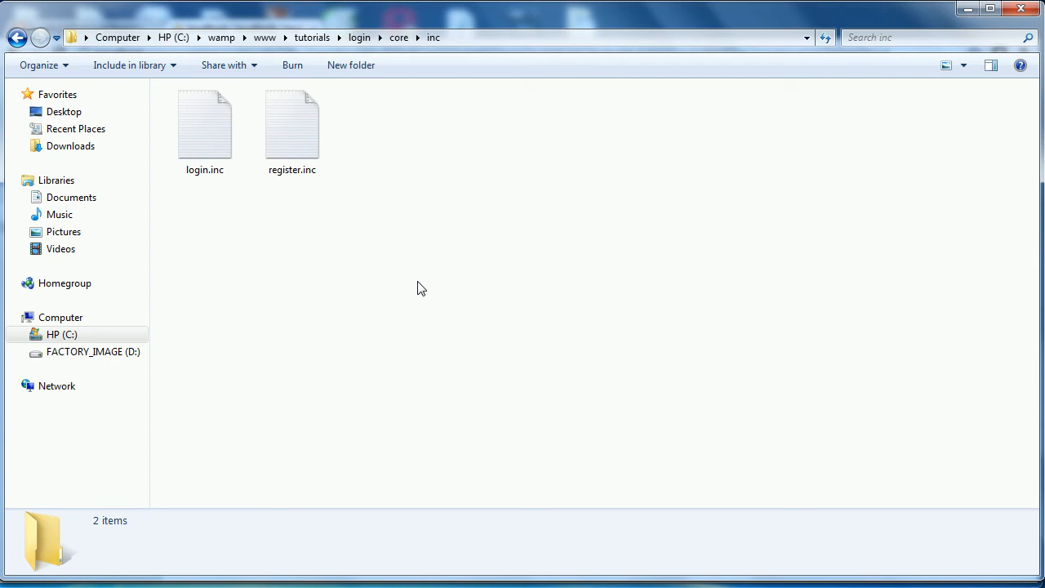
# View register.inc, then return to the login project folder via the breadcrumb
pyautogui.click(291, 130)
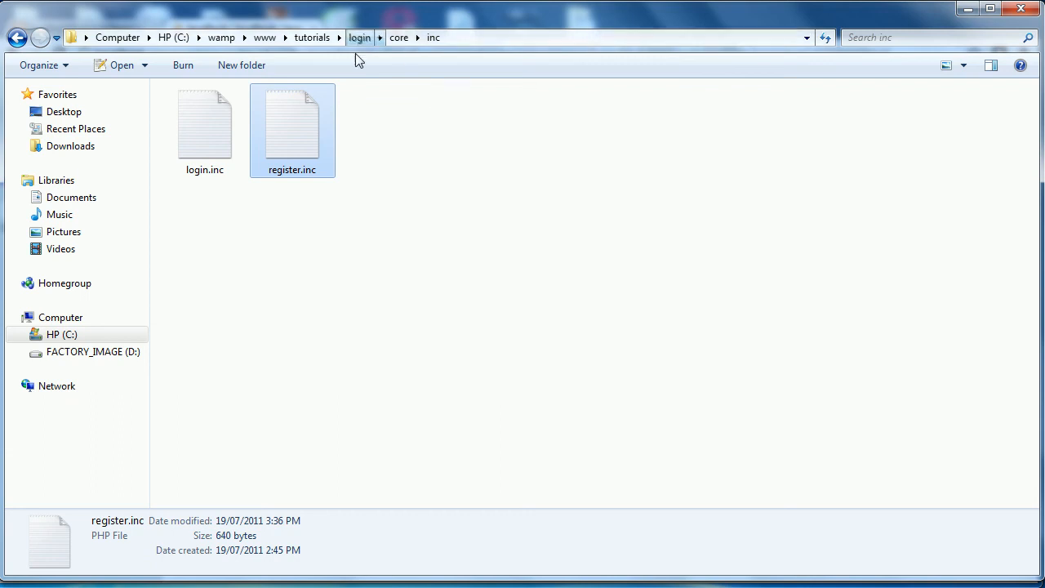
pyautogui.click(359, 37)
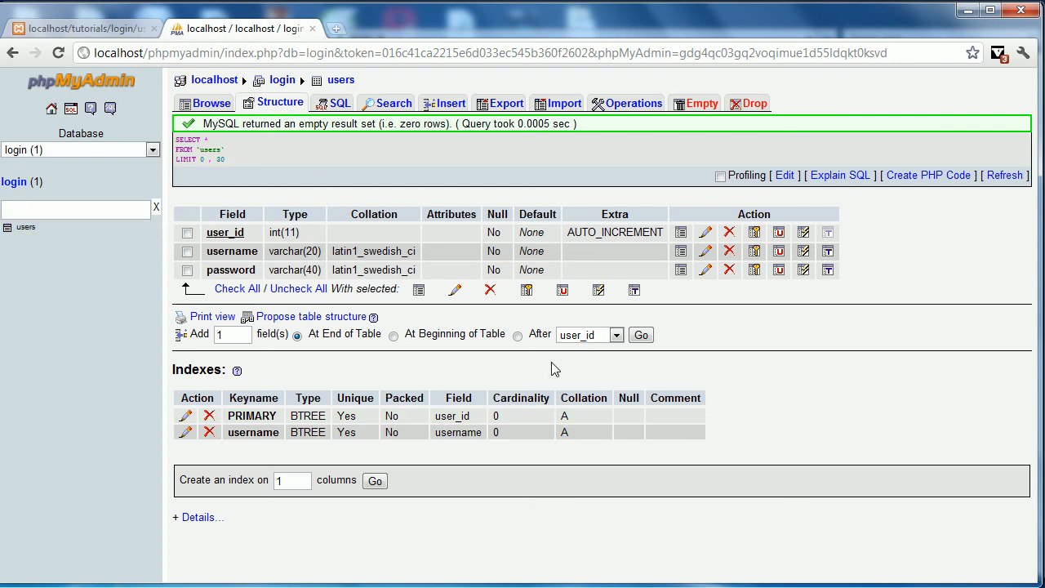
pyautogui.moveTo(555, 362)
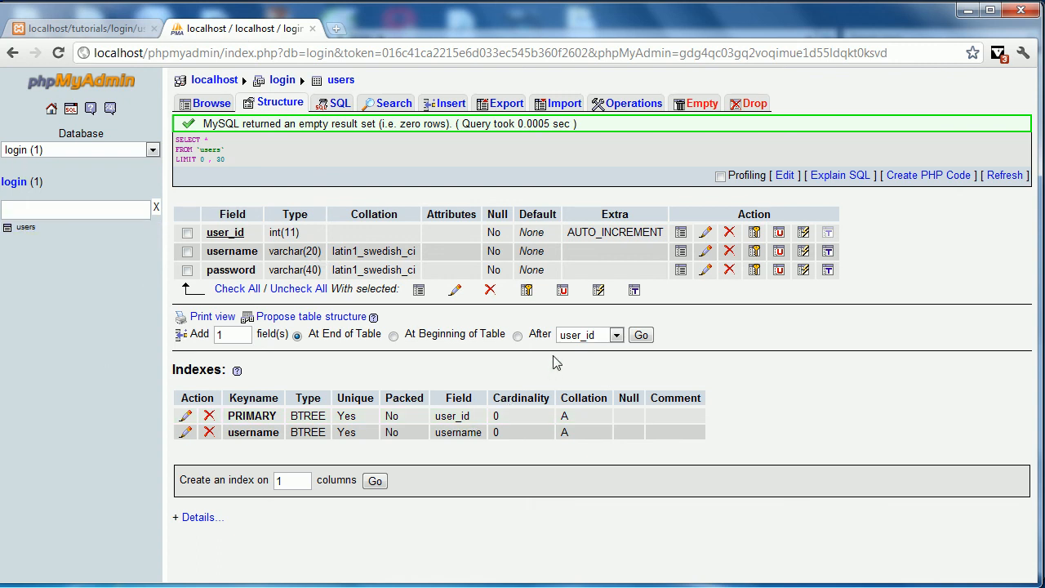